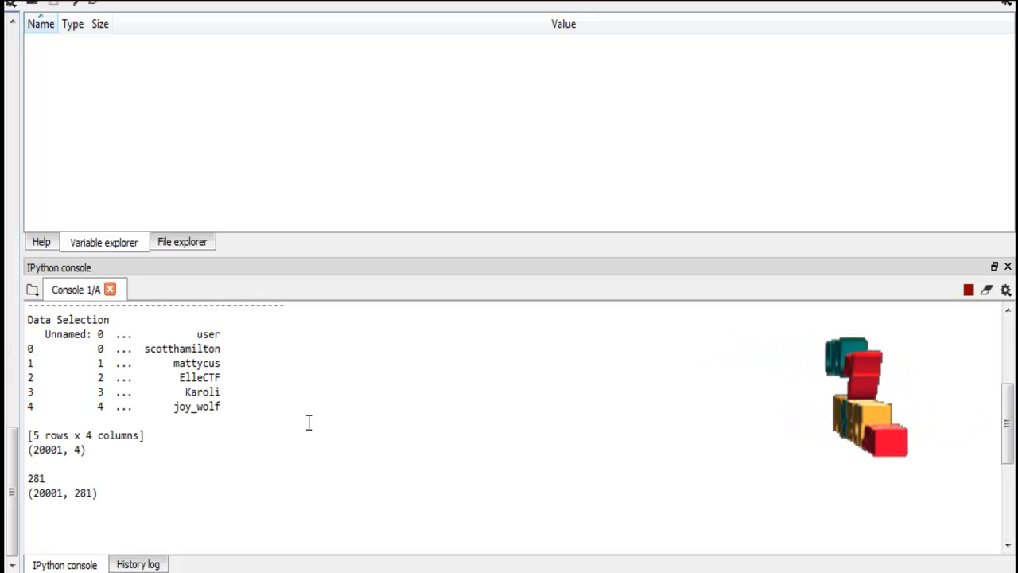
Scroll the IPython console down to the neg, neu and pos score histograms
{"action": "scroll", "scroll_direction": "down", "scroll_amount": 3}
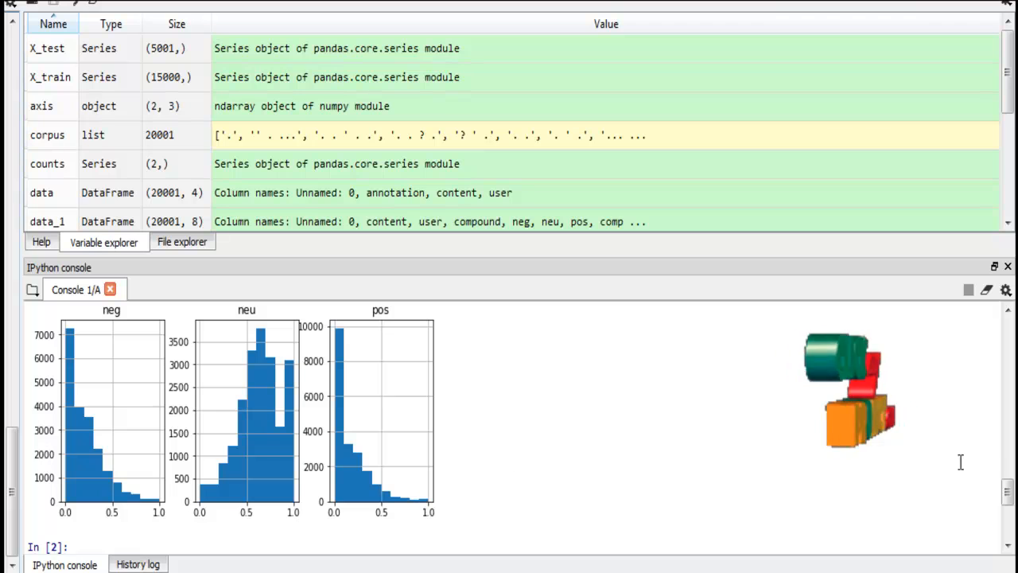
{"action": "scroll", "scroll_direction": "down", "scroll_amount": 3}
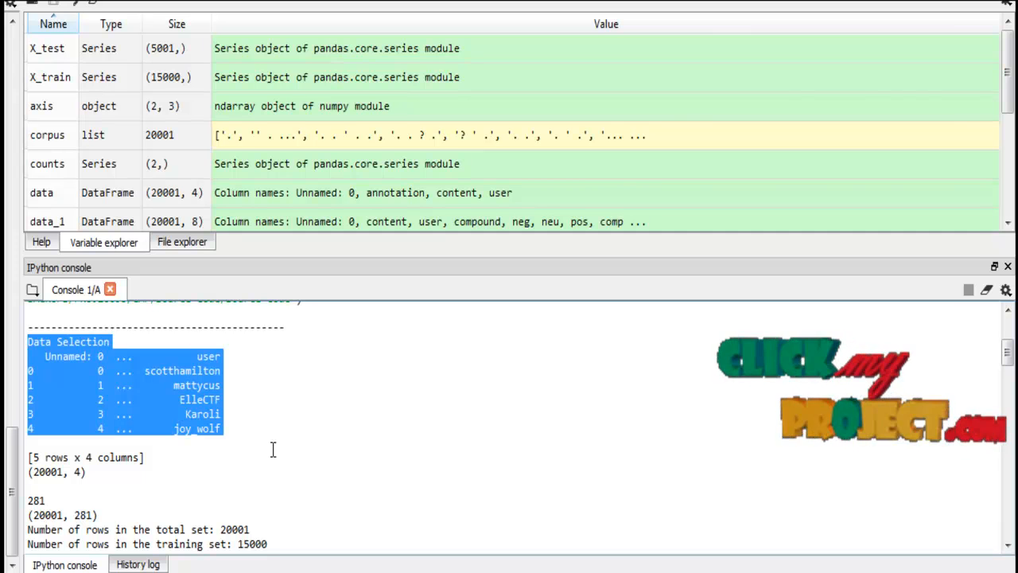
{"action": "mouse_move", "coordinate": [307, 458]}
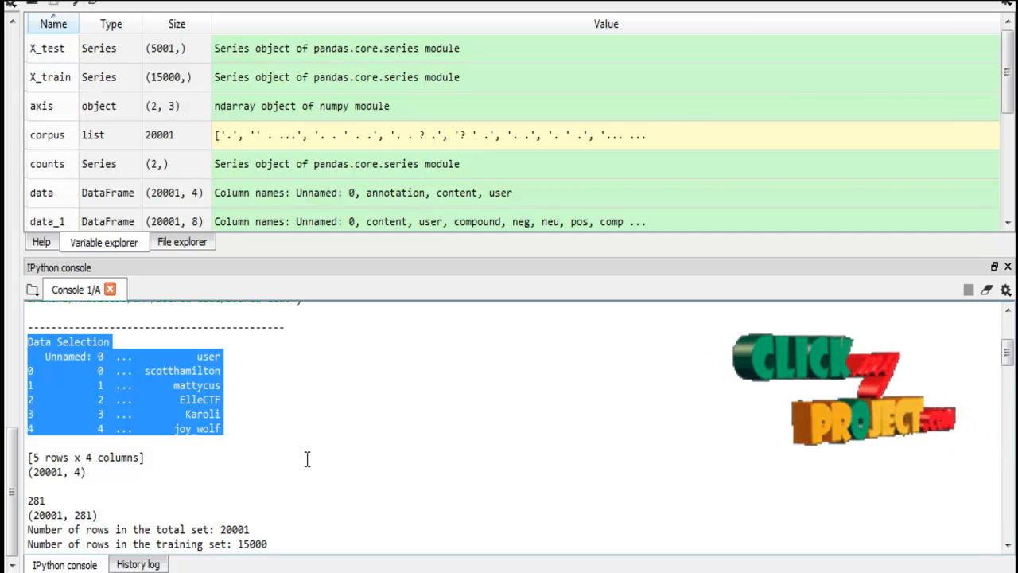
Scroll the console toward the Data Selection sample rows
{"action": "scroll", "scroll_direction": "down", "scroll_amount": 3}
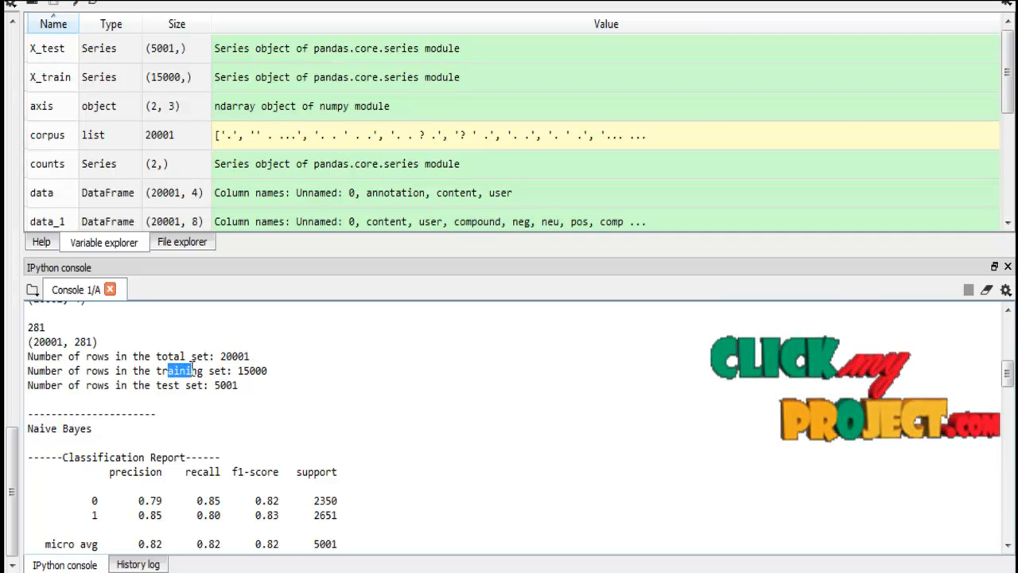
Highlight the 15000 training and 5001 test row counts, then scroll to the Naive Bayes report
{"action": "double_click", "coordinate": [167, 384]}
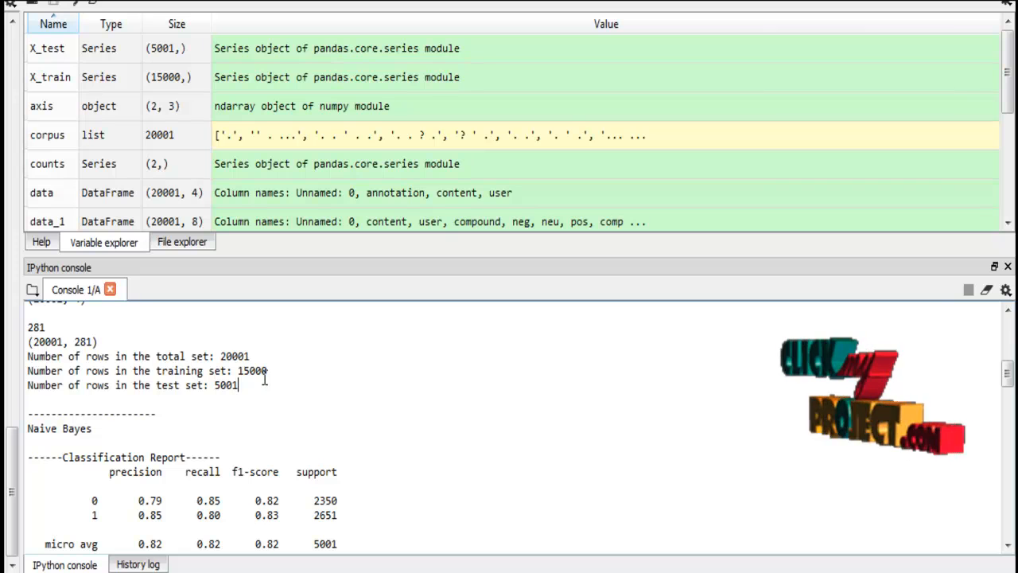
{"action": "double_click", "coordinate": [251, 371]}
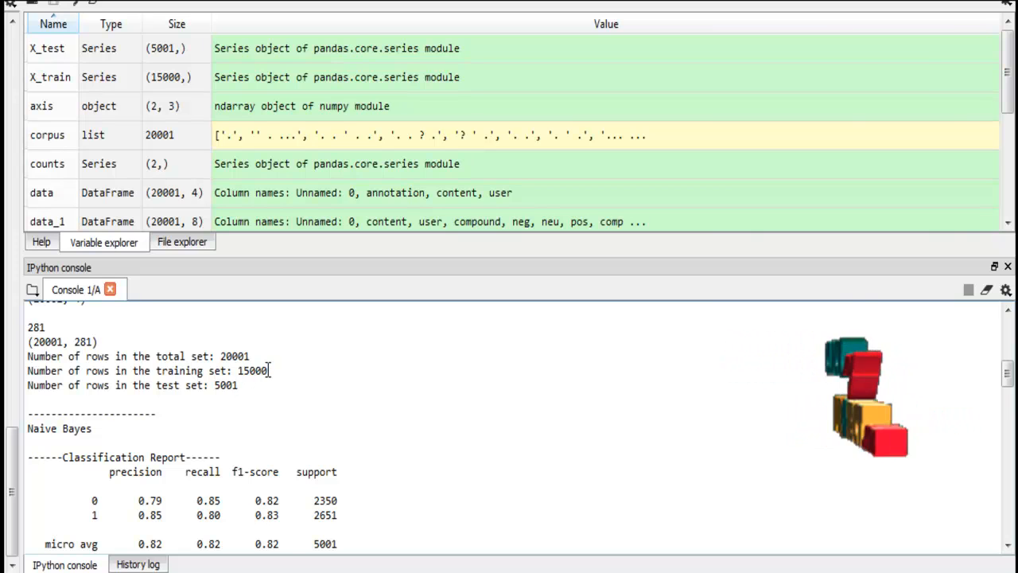
{"action": "double_click", "coordinate": [226, 385]}
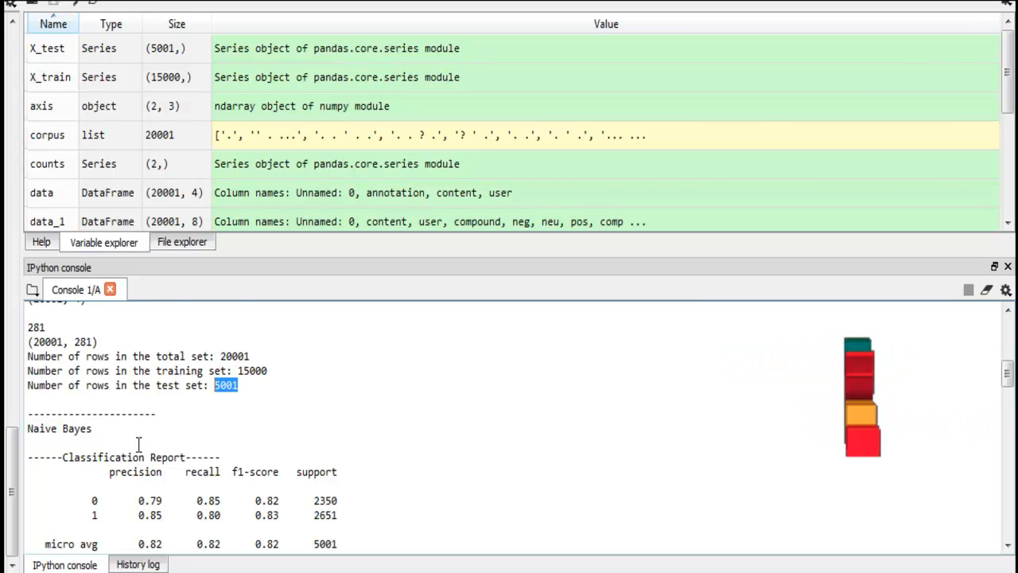
{"action": "scroll", "scroll_direction": "down", "scroll_amount": 3}
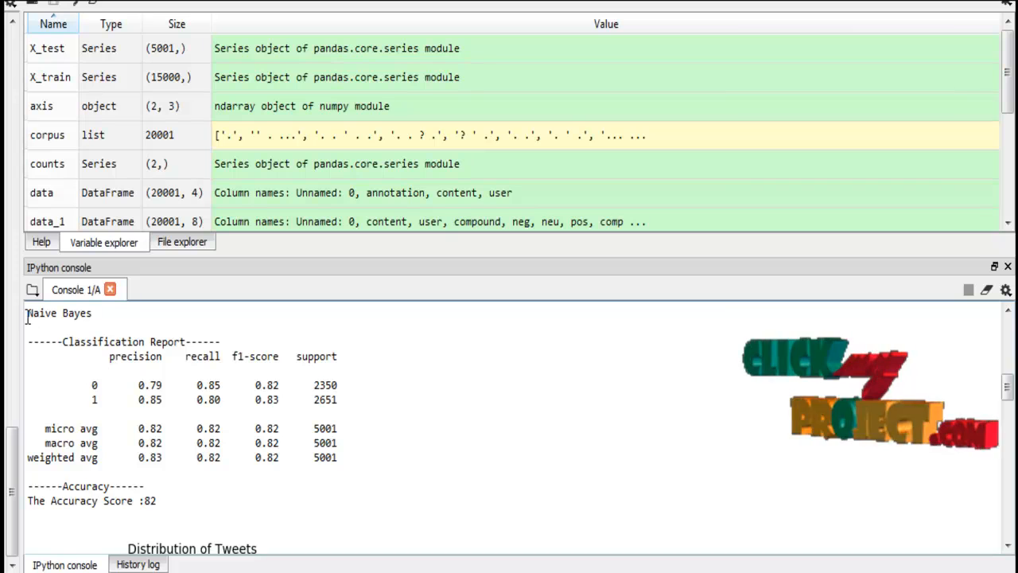
{"action": "double_click", "coordinate": [57, 312]}
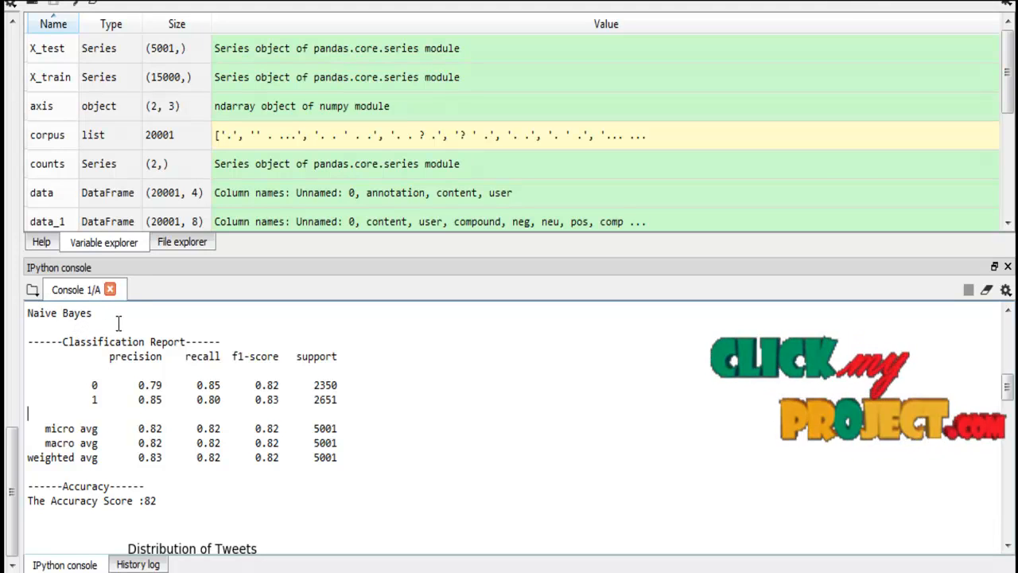
{"action": "double_click", "coordinate": [133, 356]}
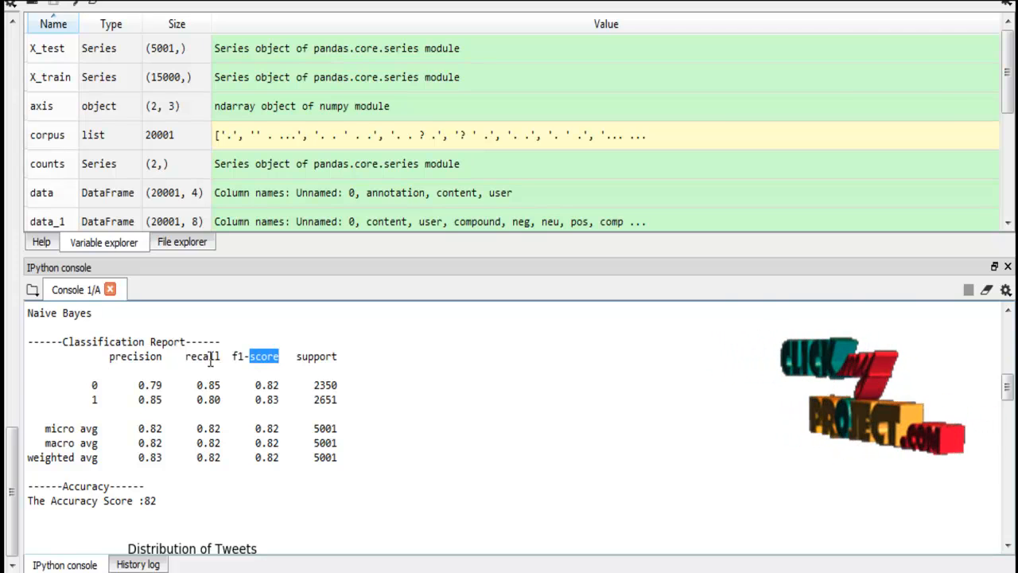
{"action": "double_click", "coordinate": [201, 356]}
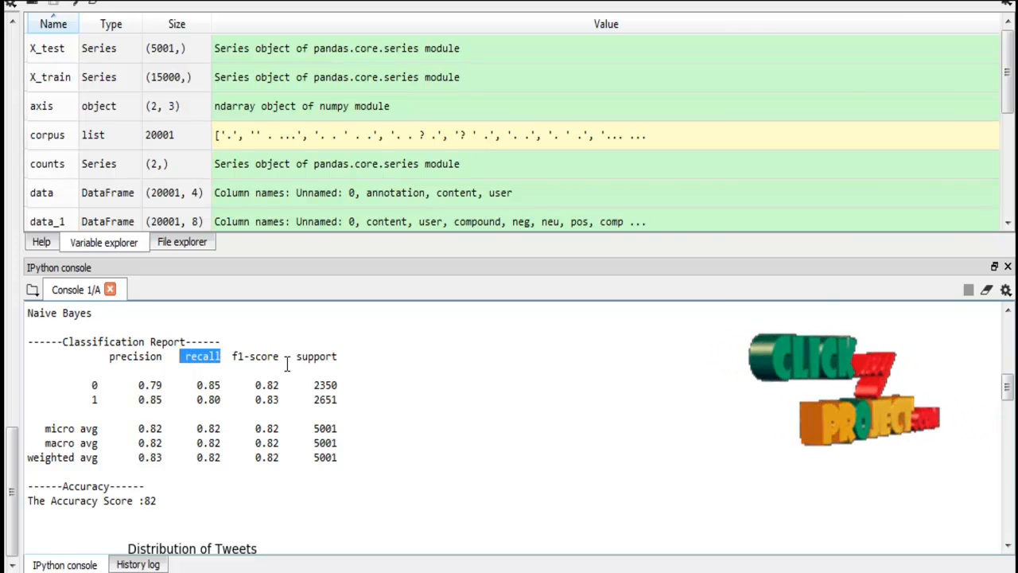
{"action": "double_click", "coordinate": [254, 357]}
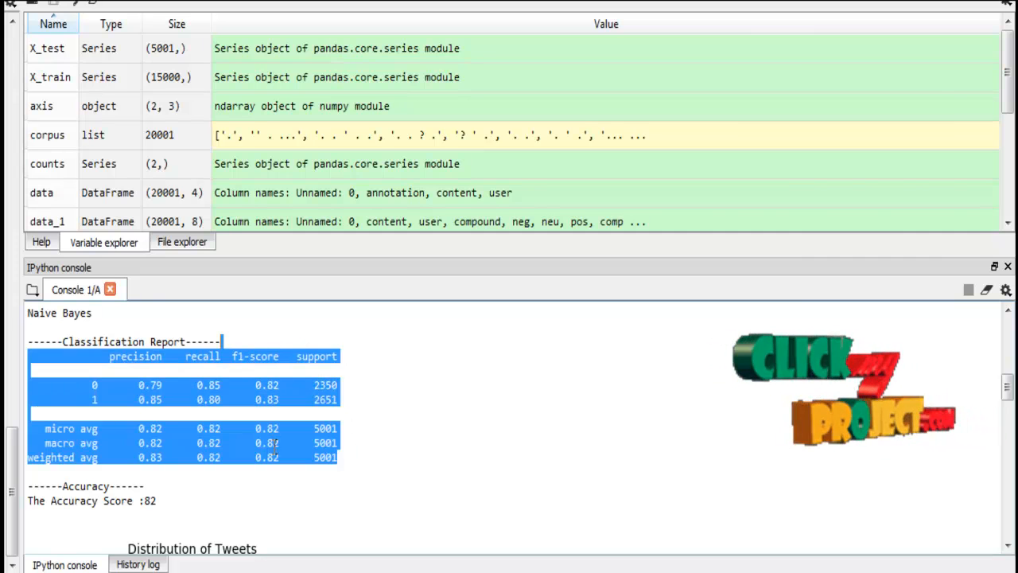
{"action": "scroll", "scroll_direction": "down", "scroll_amount": 3}
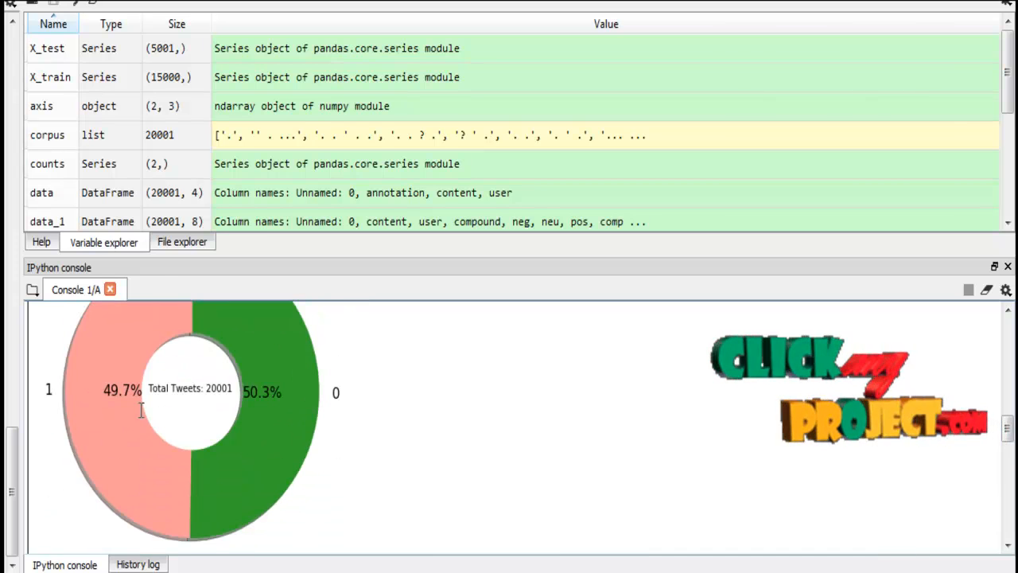
Scroll the console down to the Total Tweets class-share pie chart
{"action": "scroll", "scroll_direction": "down", "scroll_amount": 3}
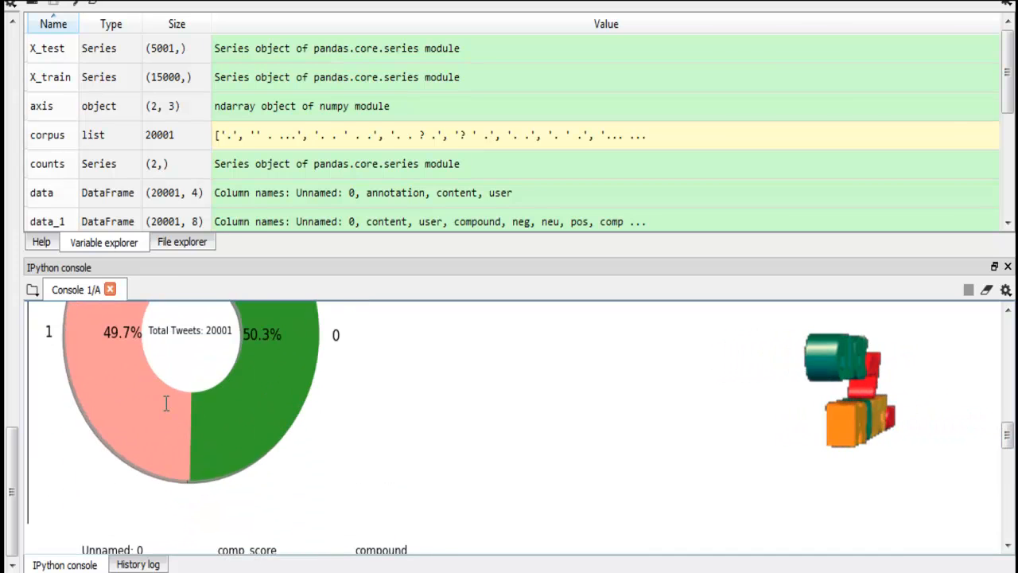